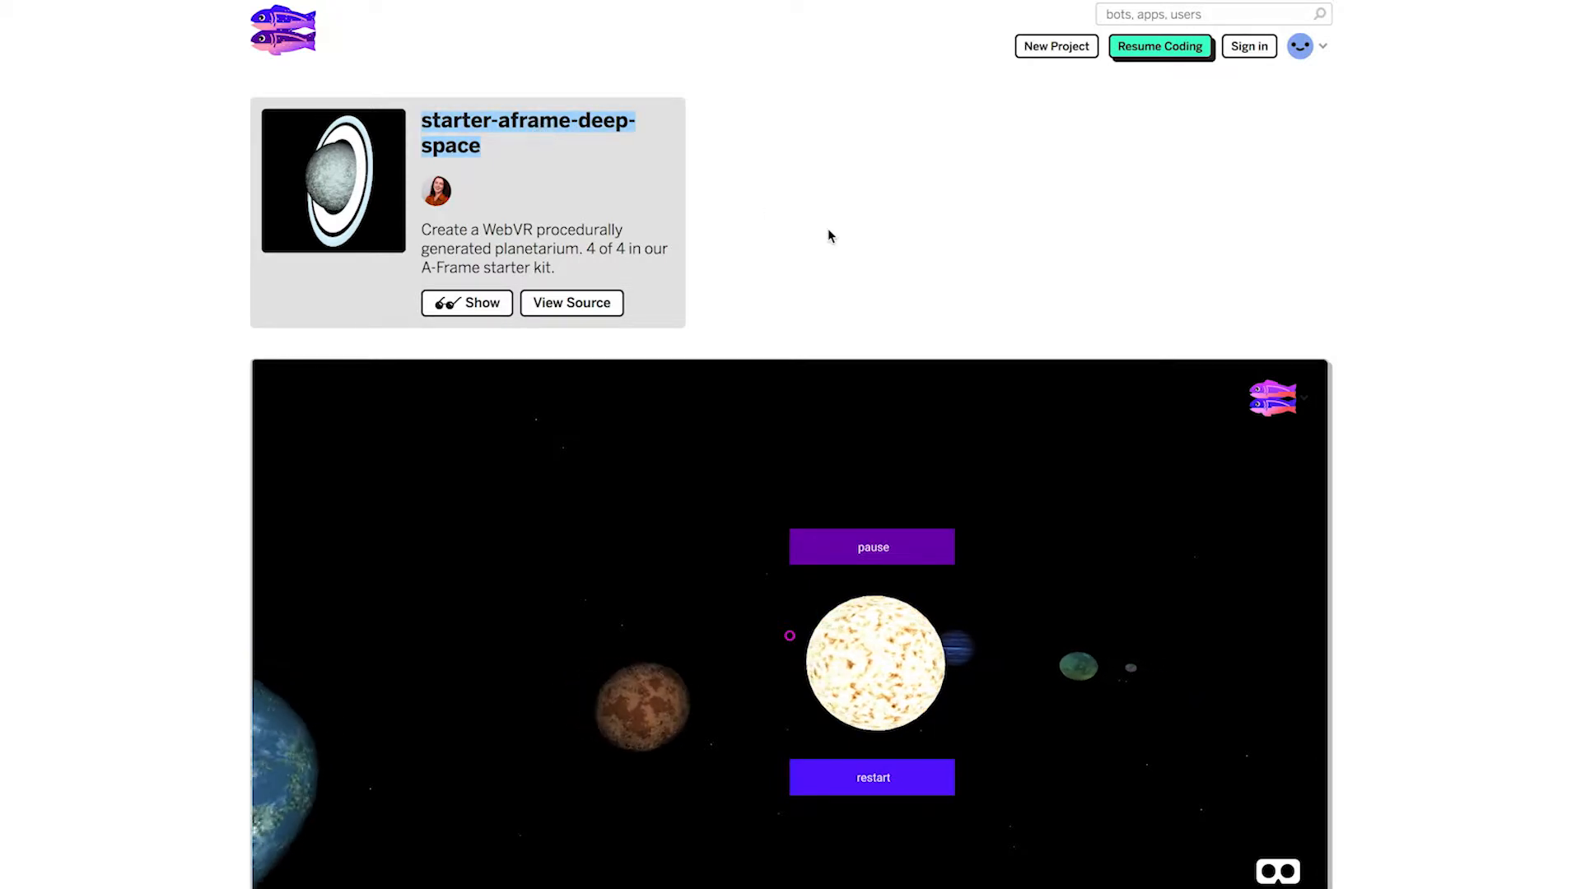
Step: Remix the starter-aframe-deep-space project from below the planetarium preview
scroll(down, 3)
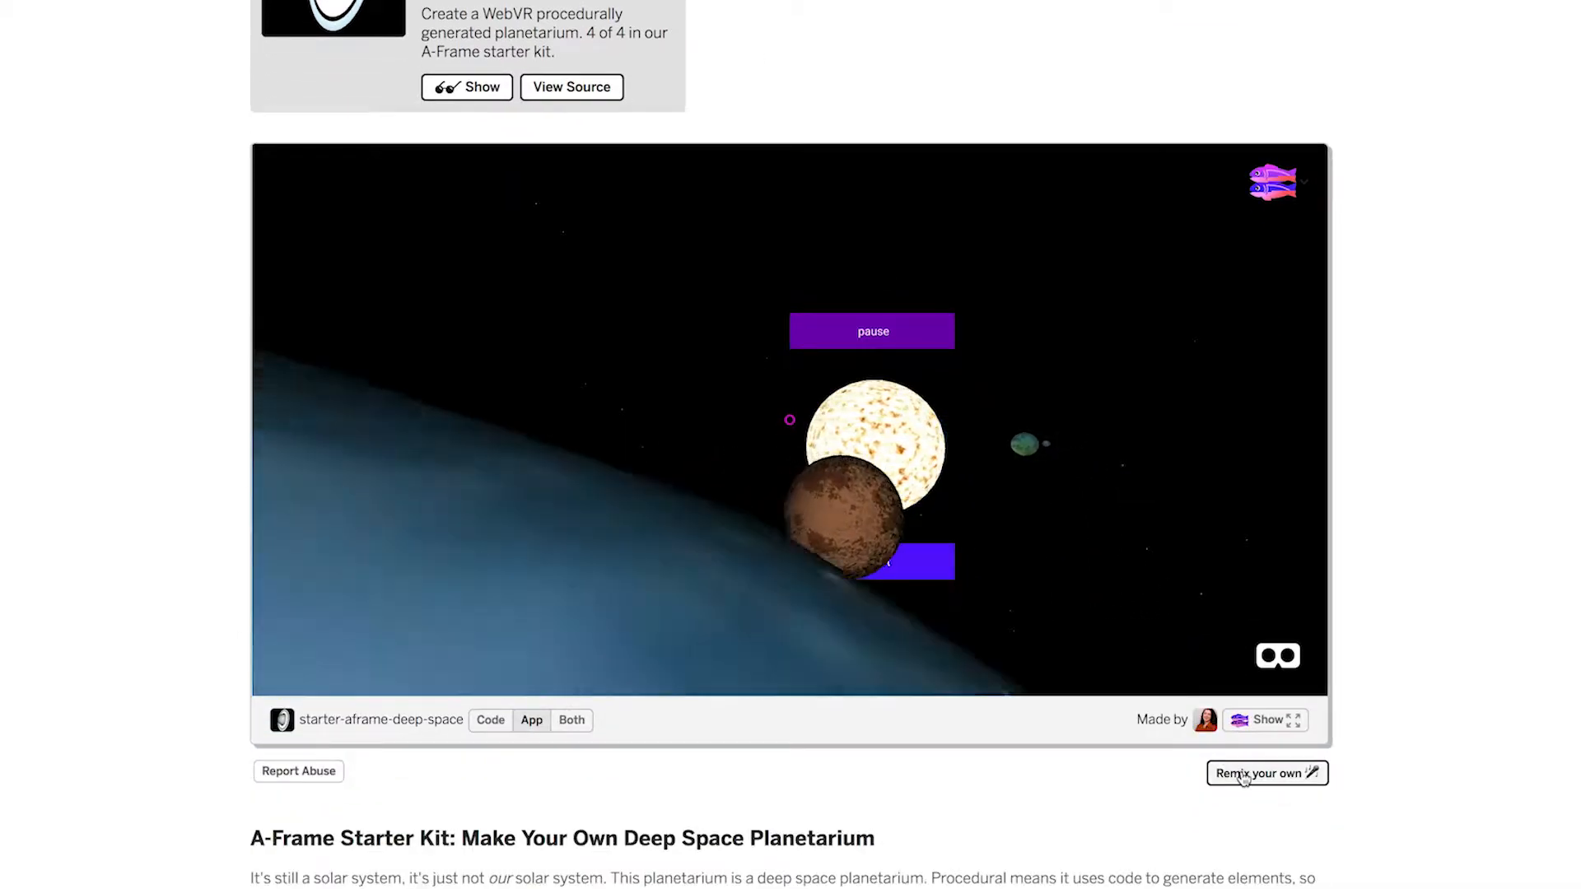
click(1259, 772)
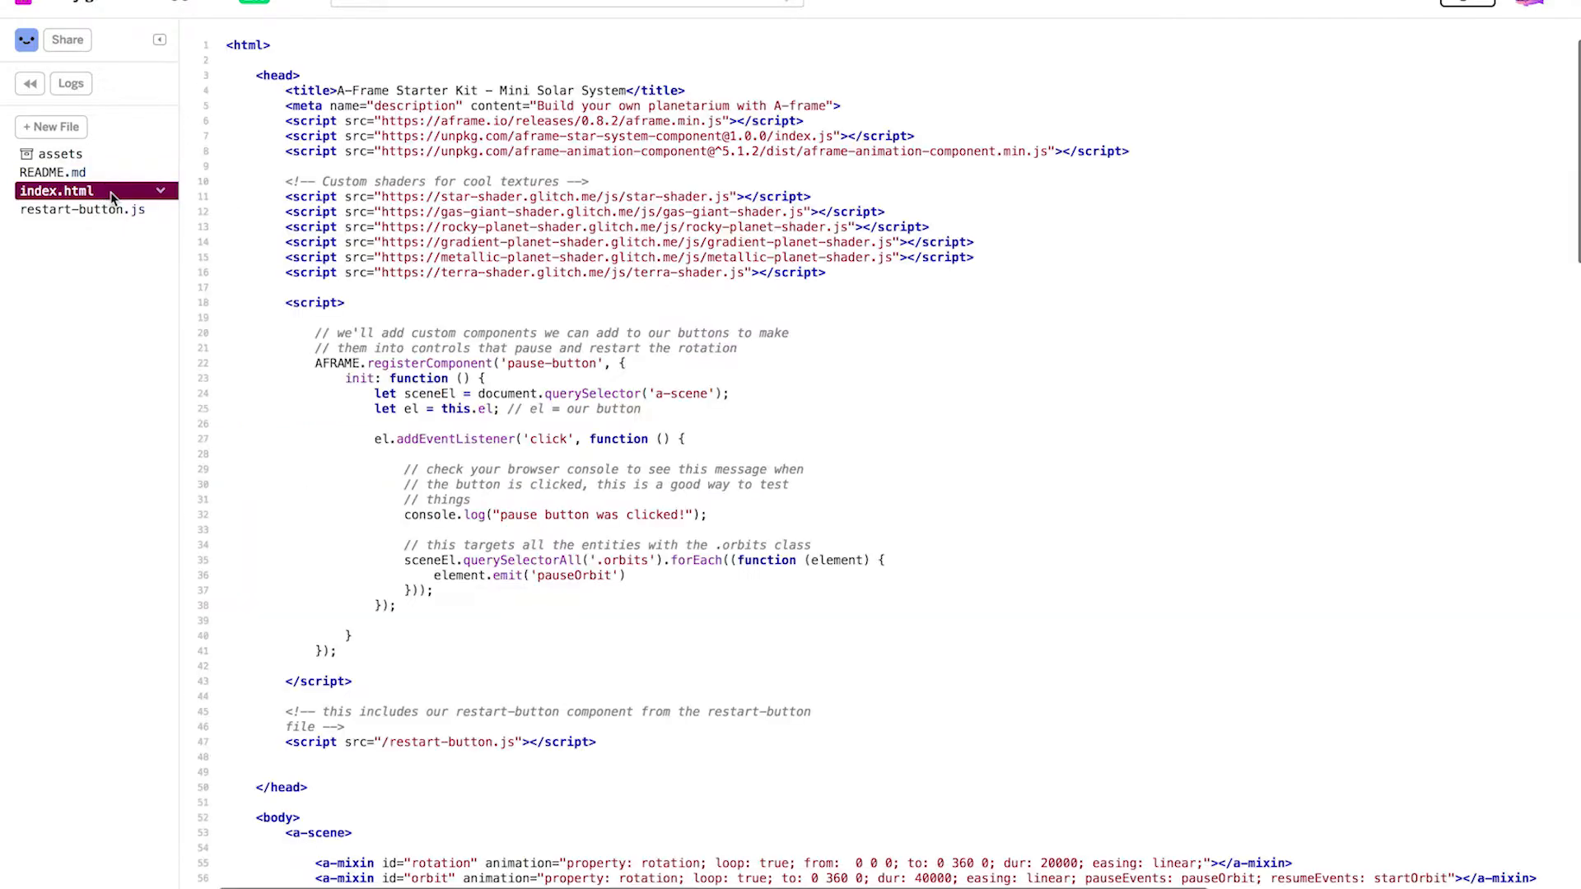
drag(286, 196, 825, 272)
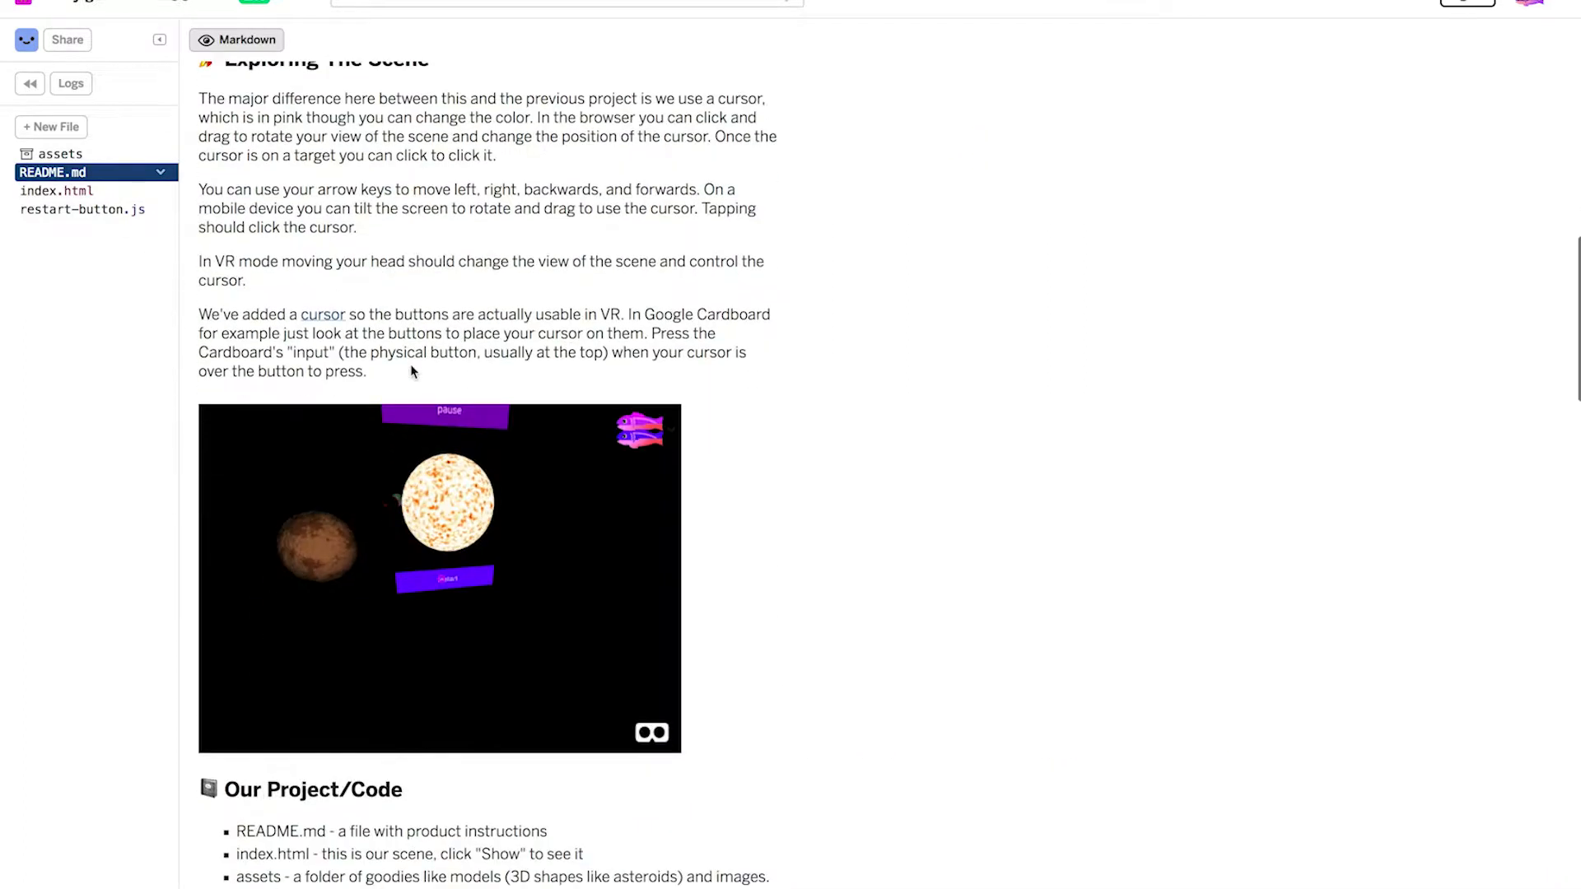
scroll(down, 3)
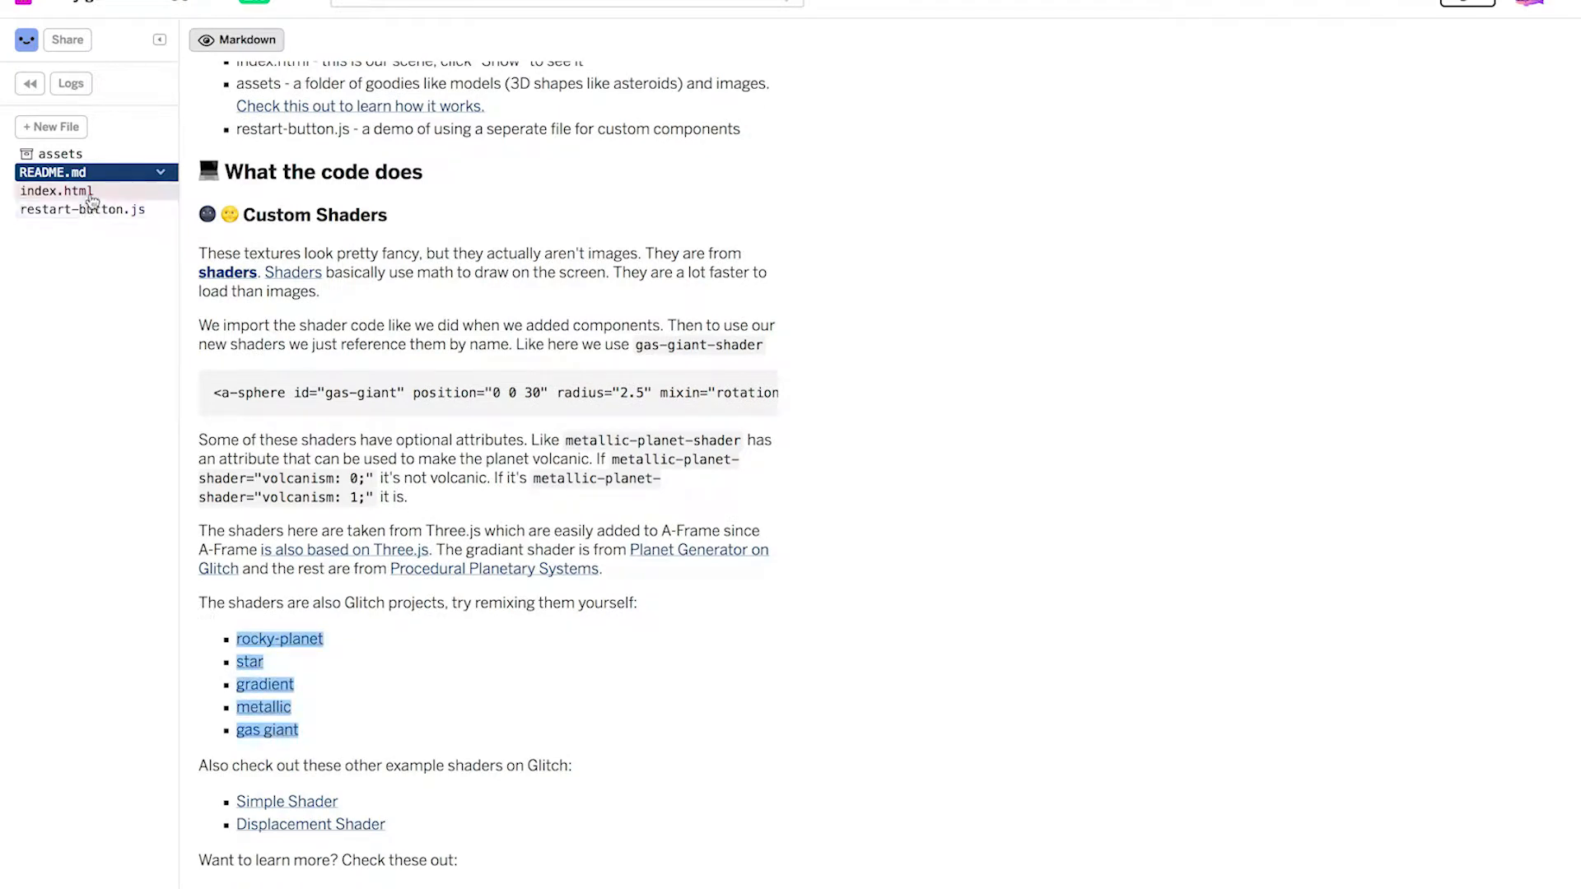
click(57, 190)
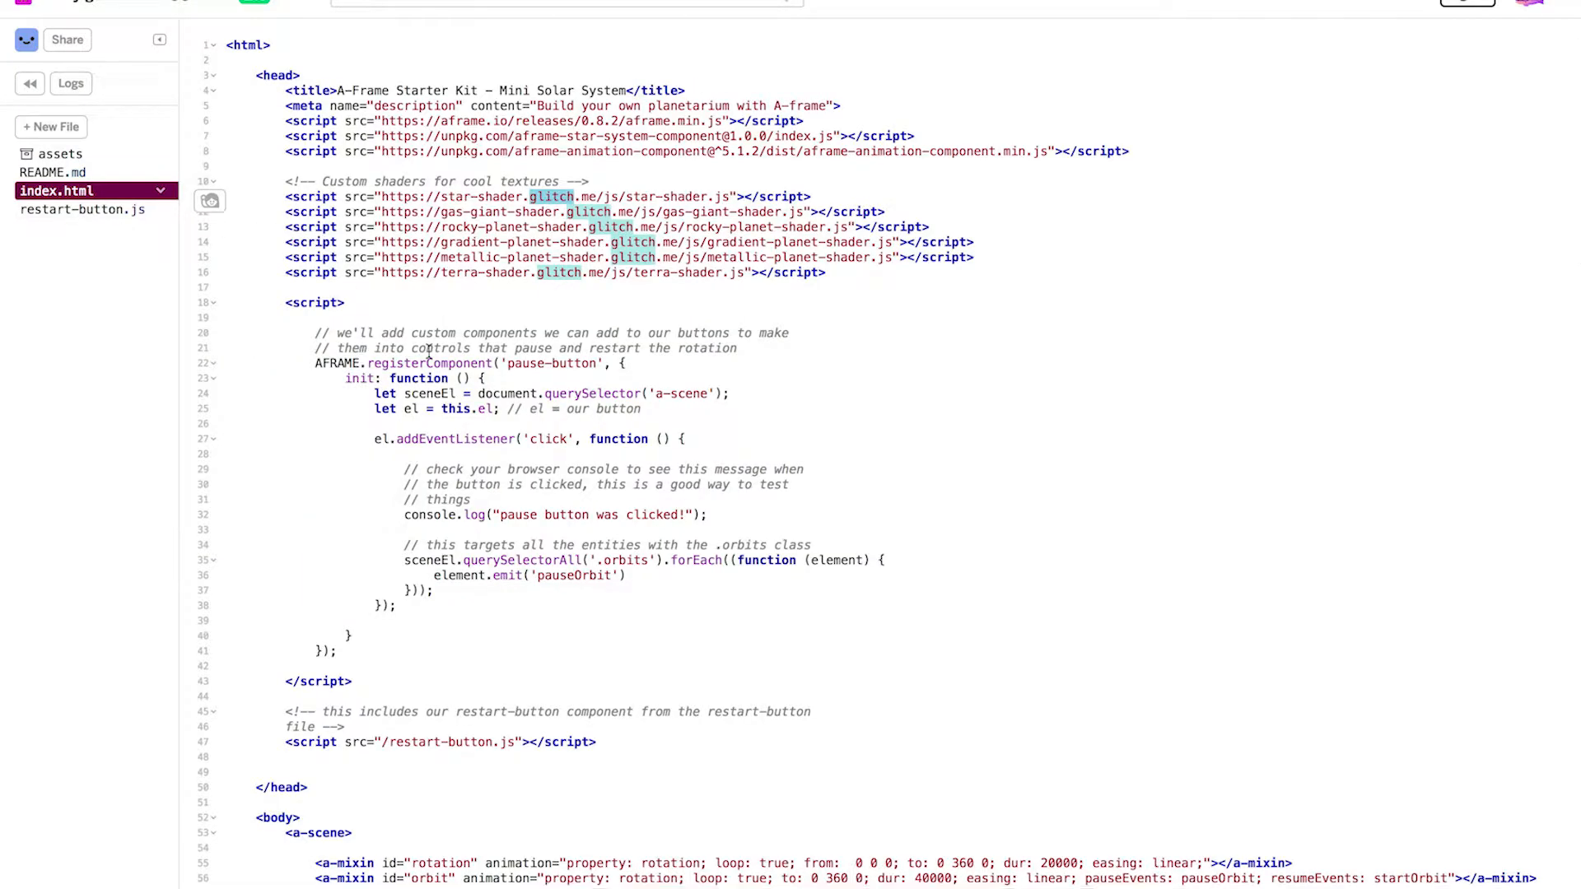
scroll(down, 3)
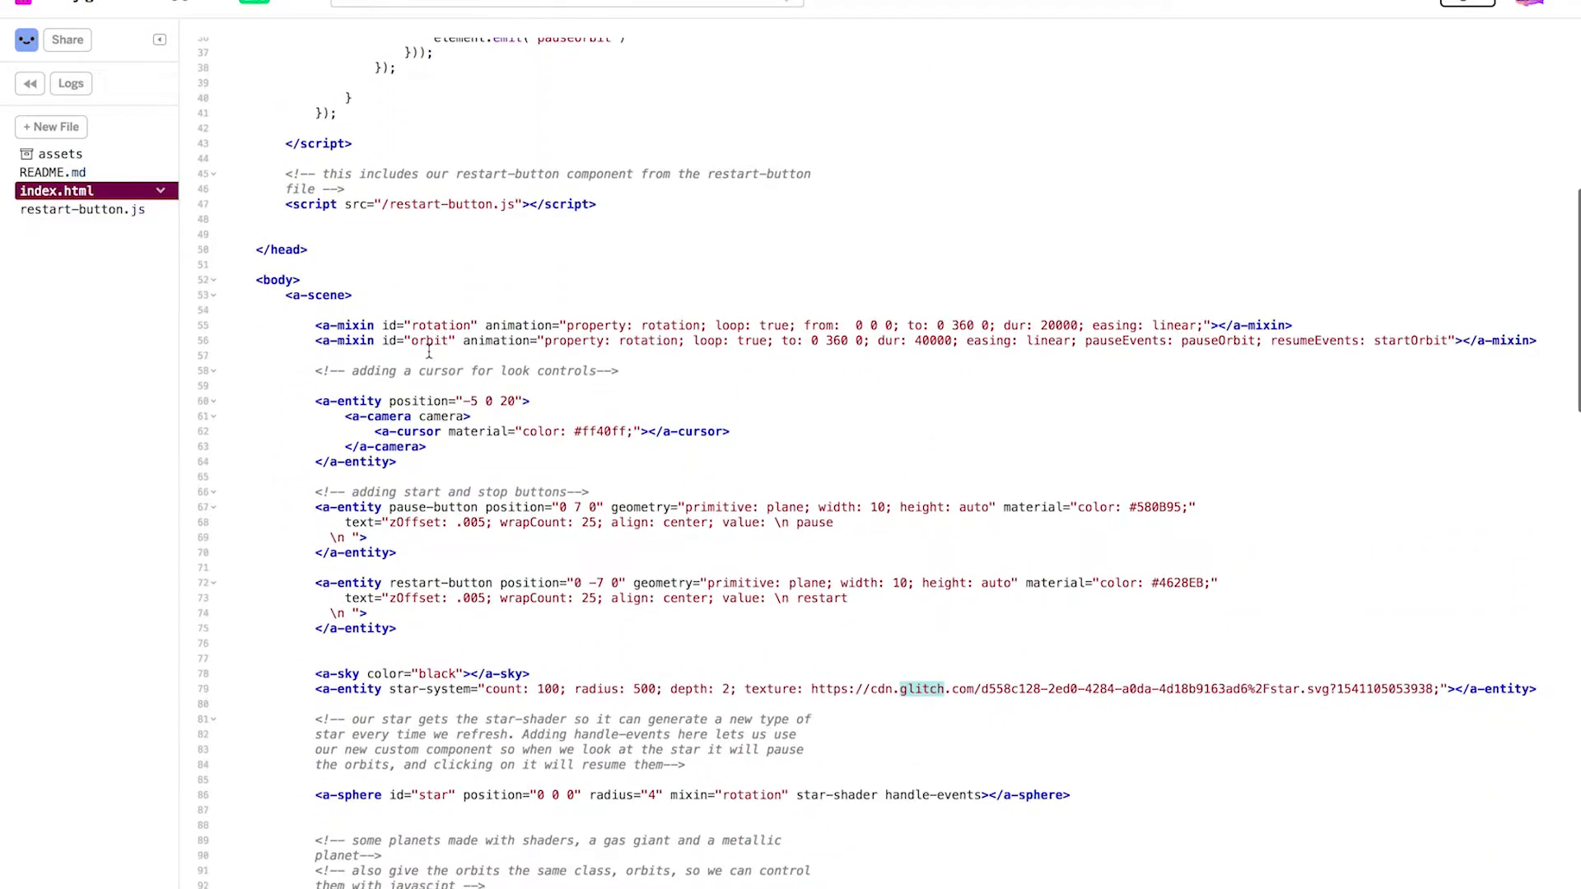
scroll(down, 3)
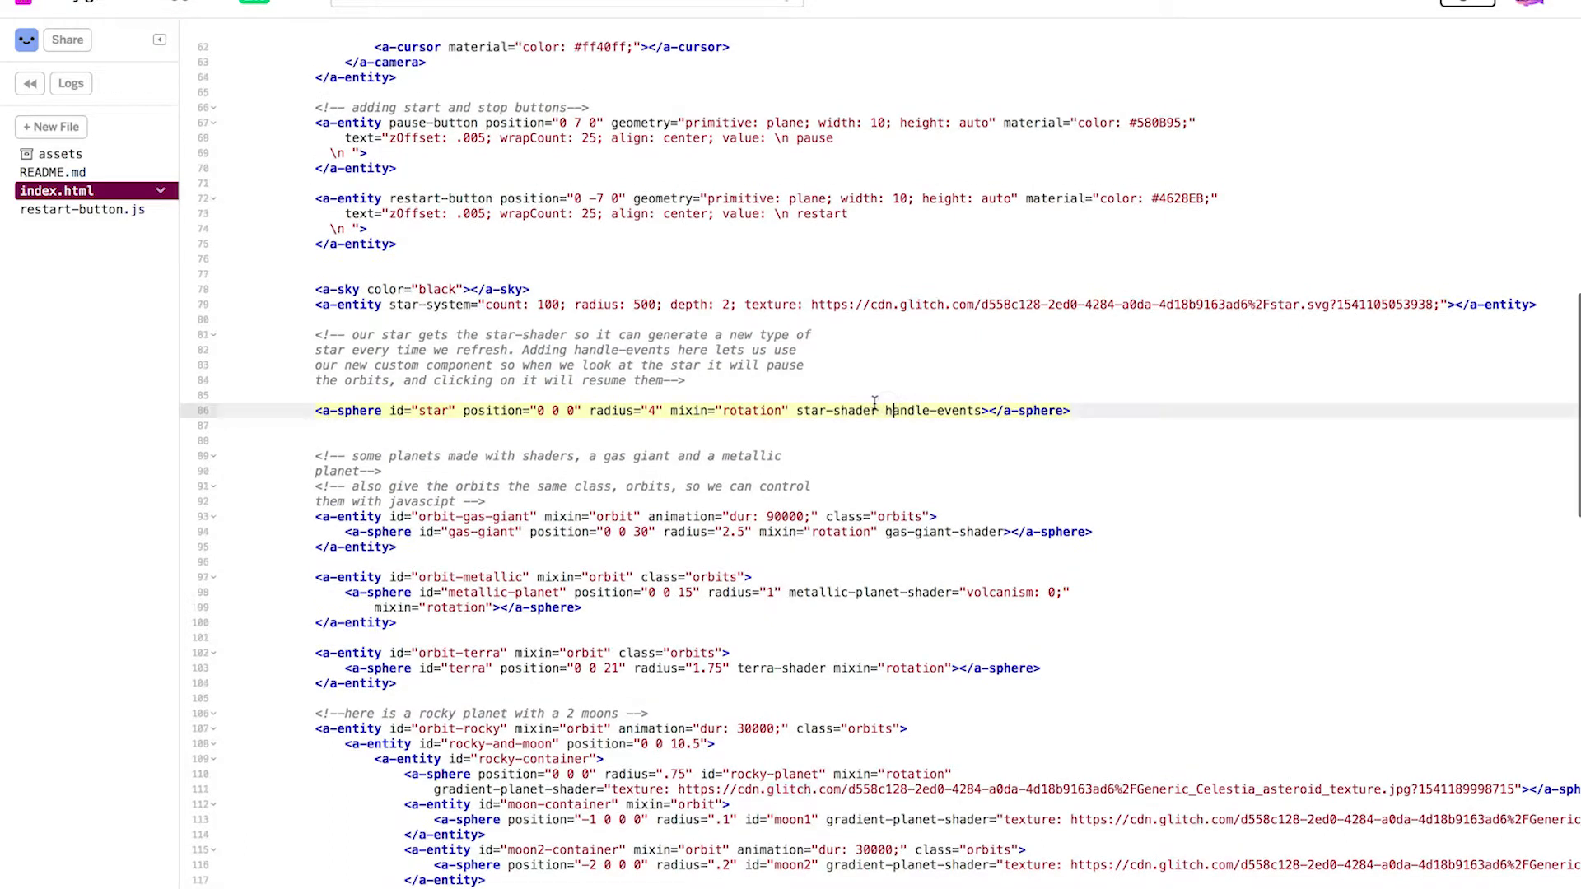
double_click(826, 410)
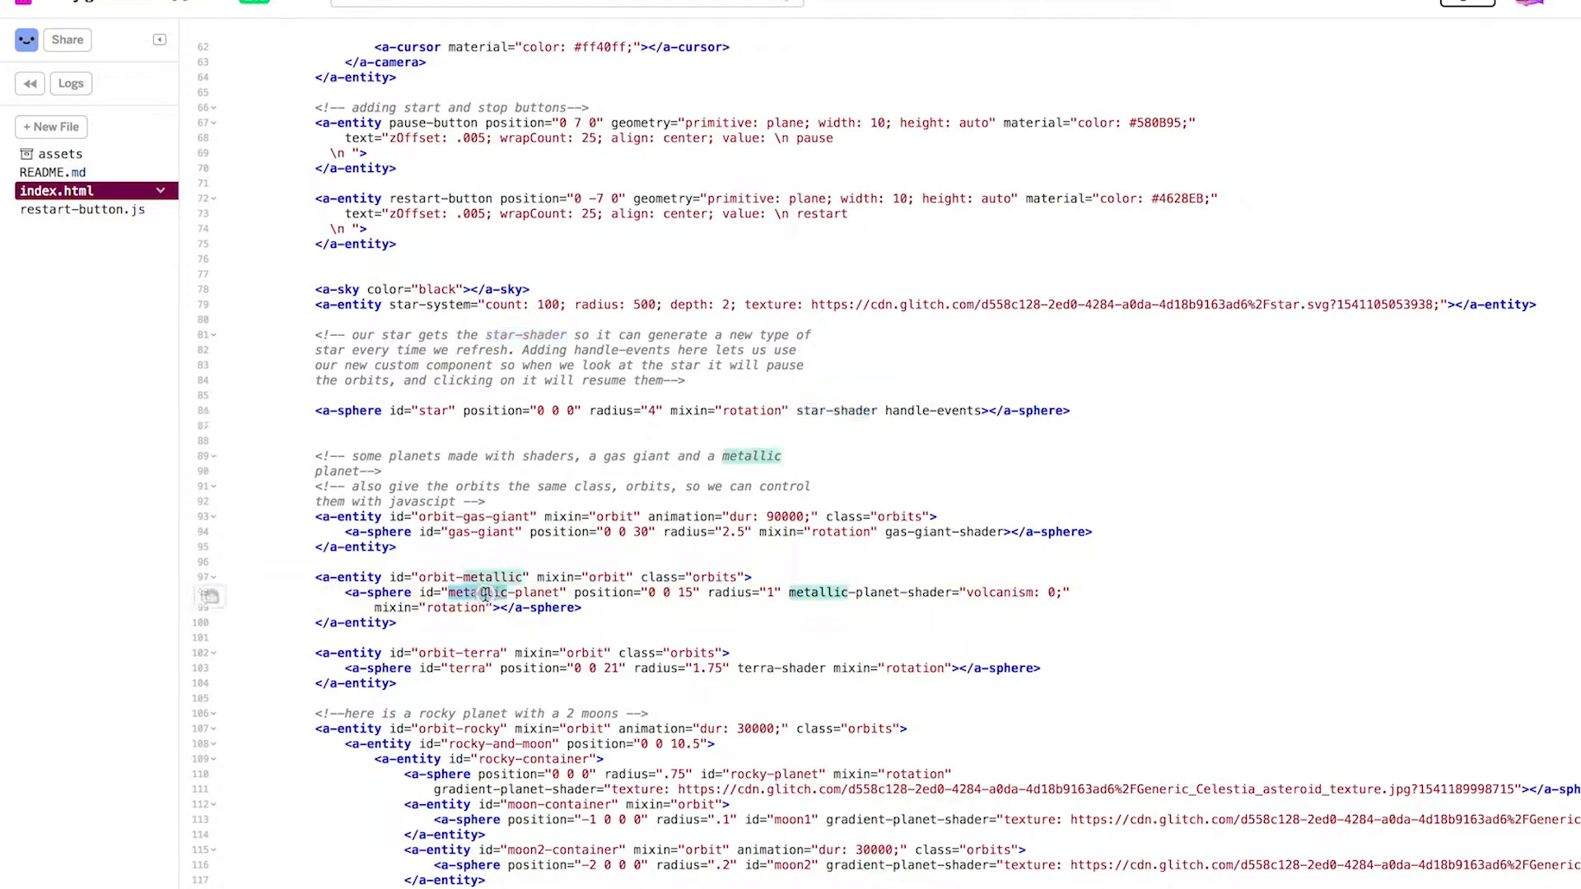
double_click(934, 593)
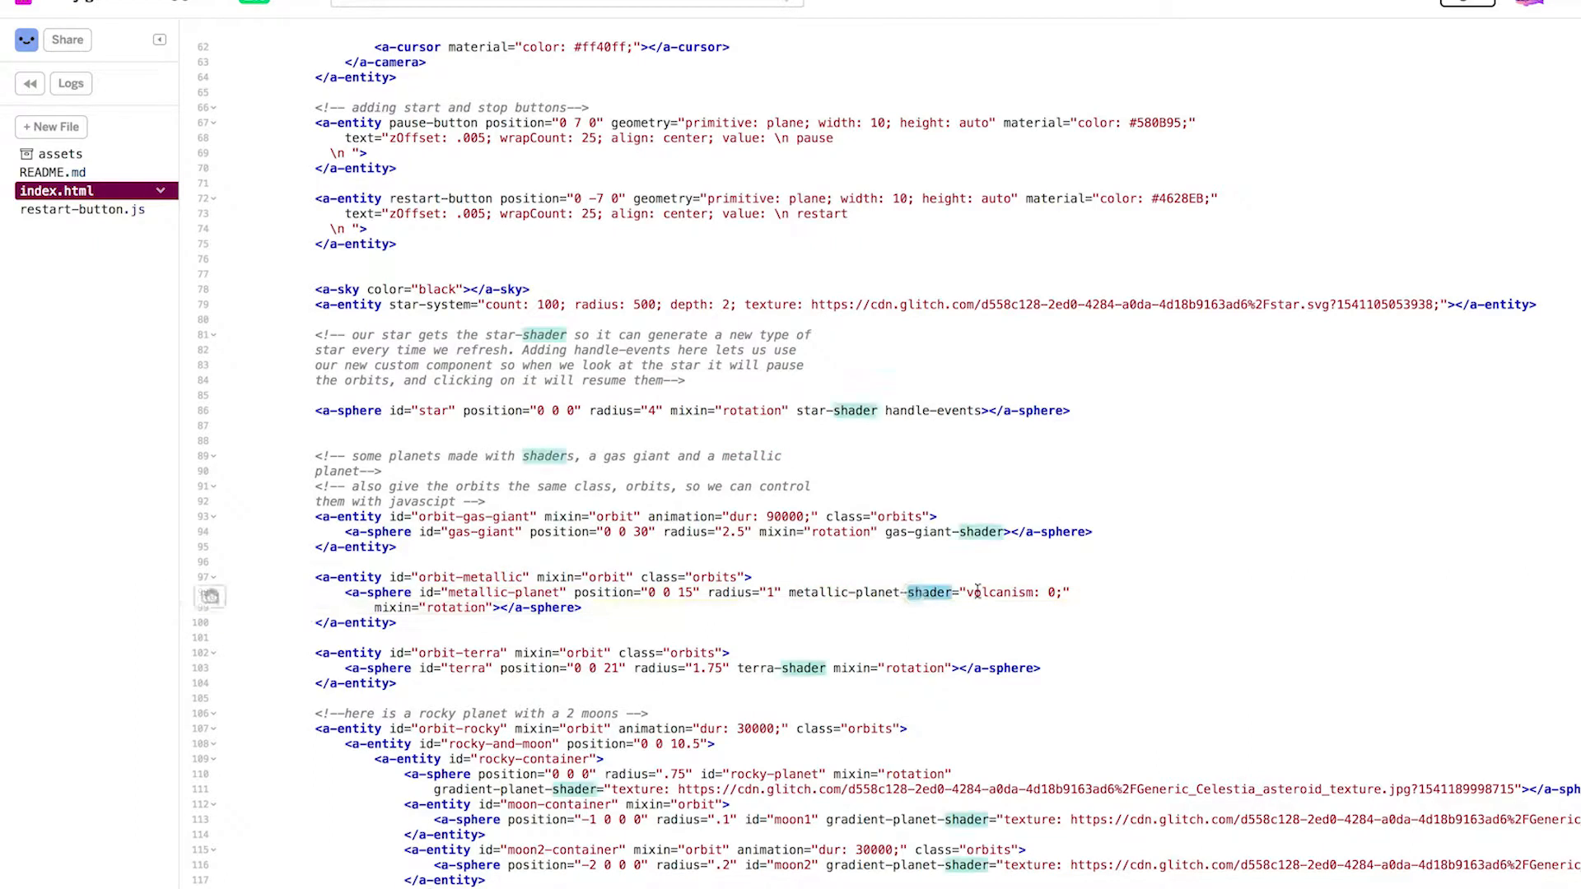
double_click(1000, 593)
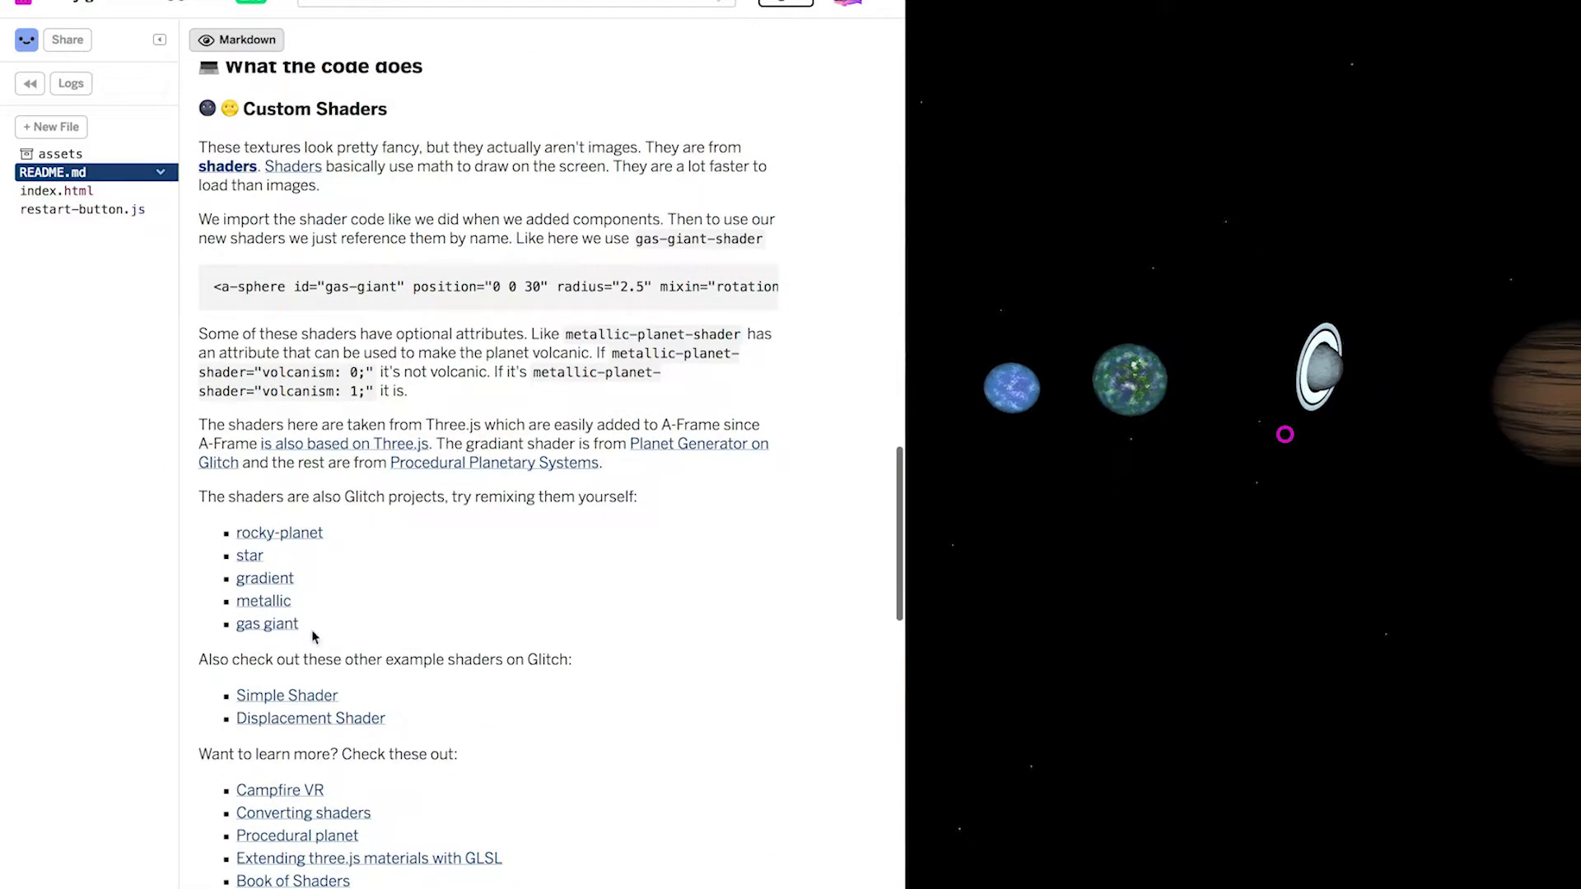
Step: Scroll the README down to the Write Your Own Custom Components section
scroll(down, 3)
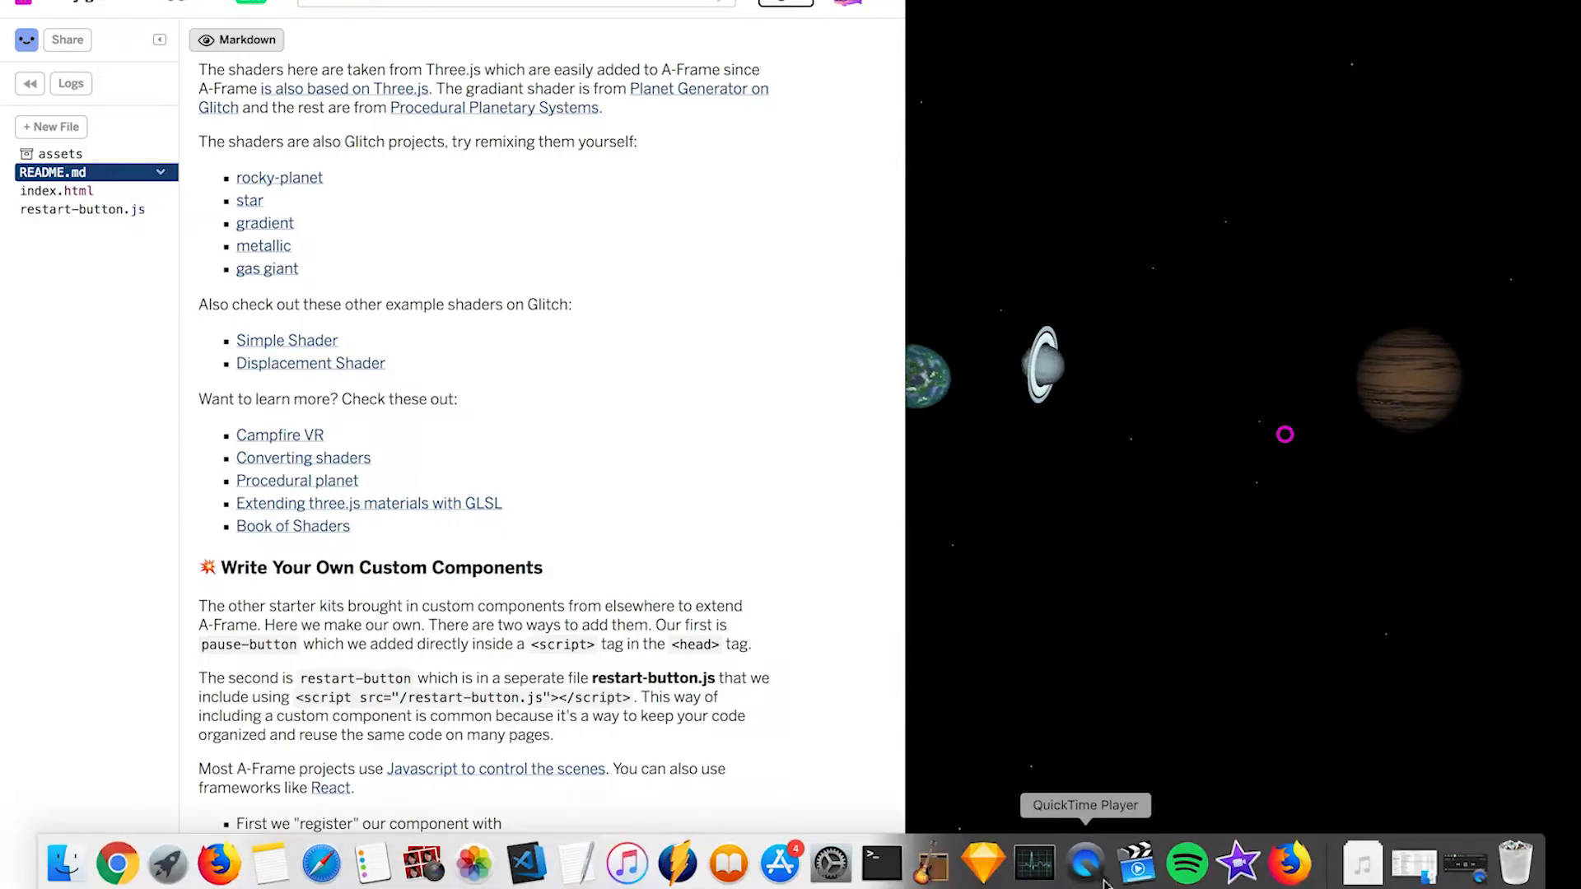
scroll(down, 3)
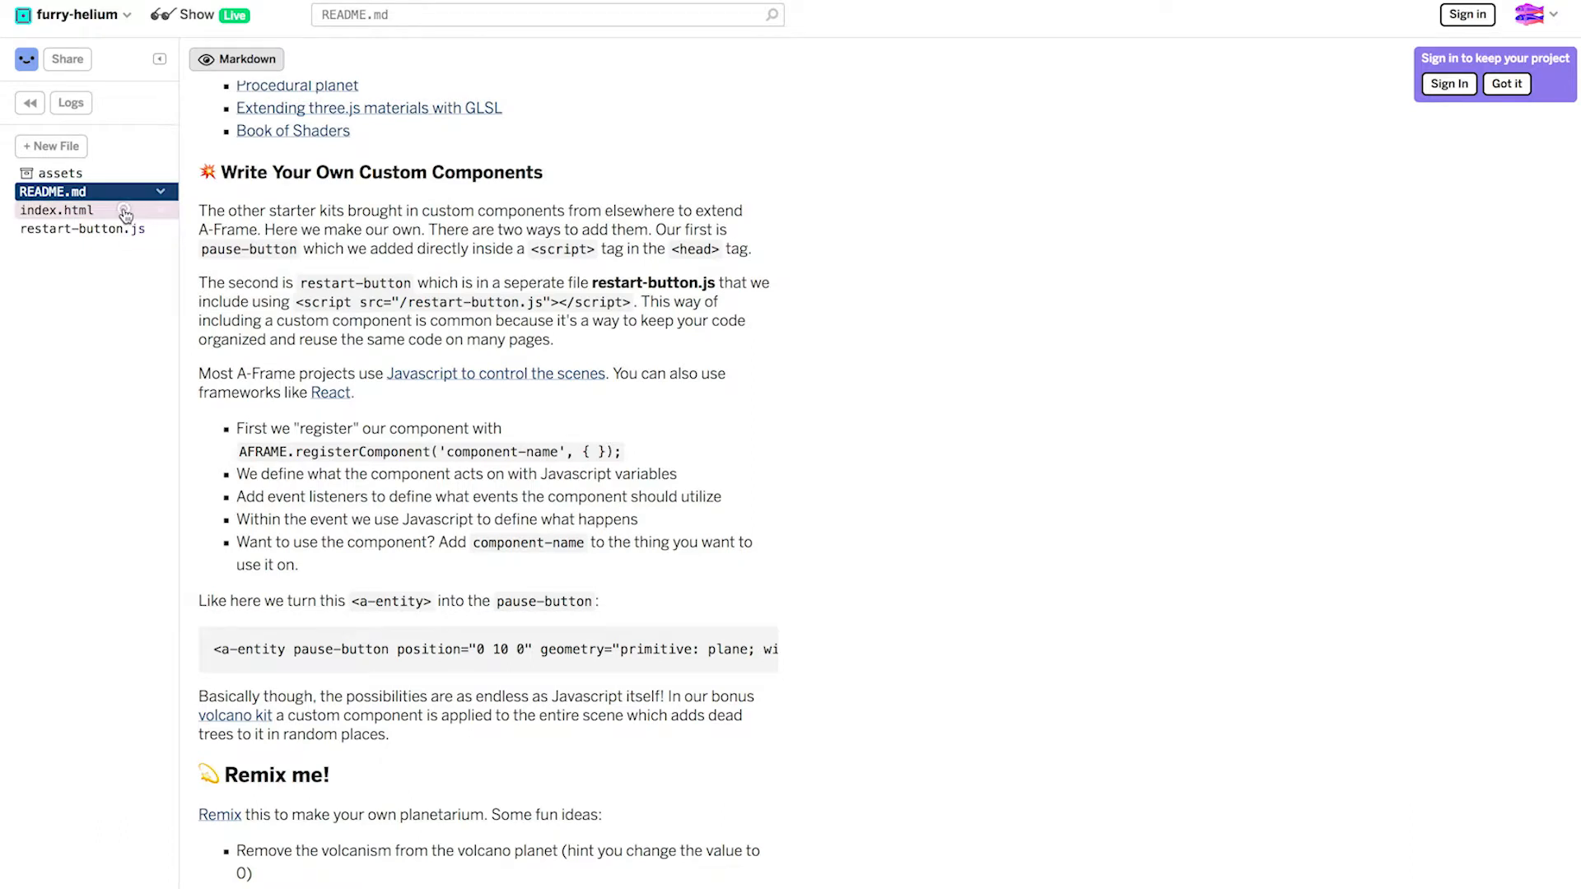
Step: Open index.html and highlight the registered pause-button component name in its script
click(57, 210)
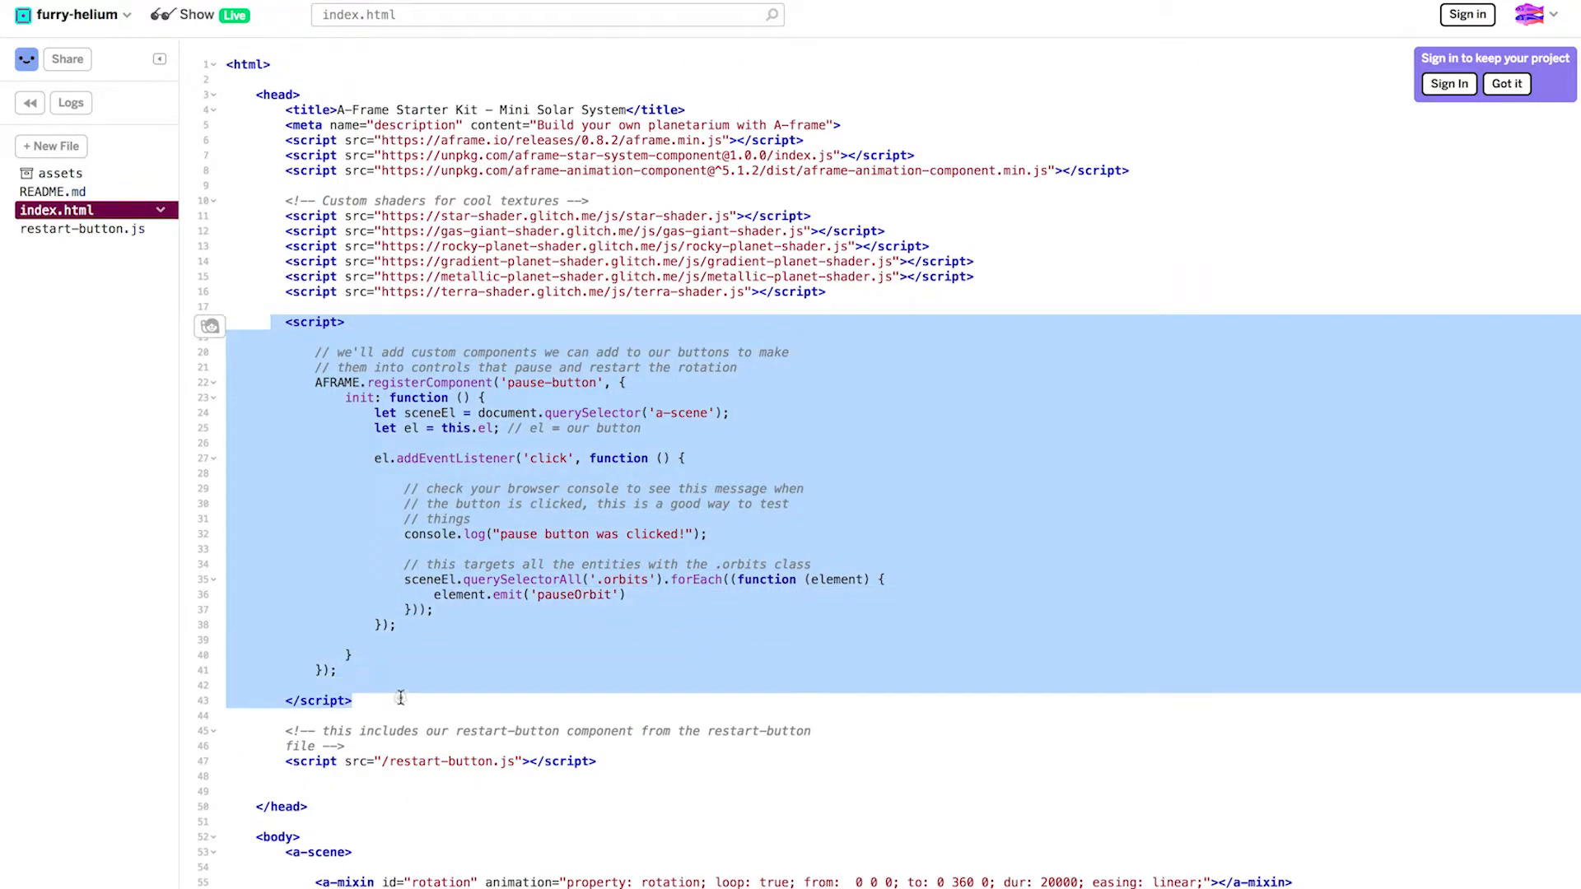
click(594, 382)
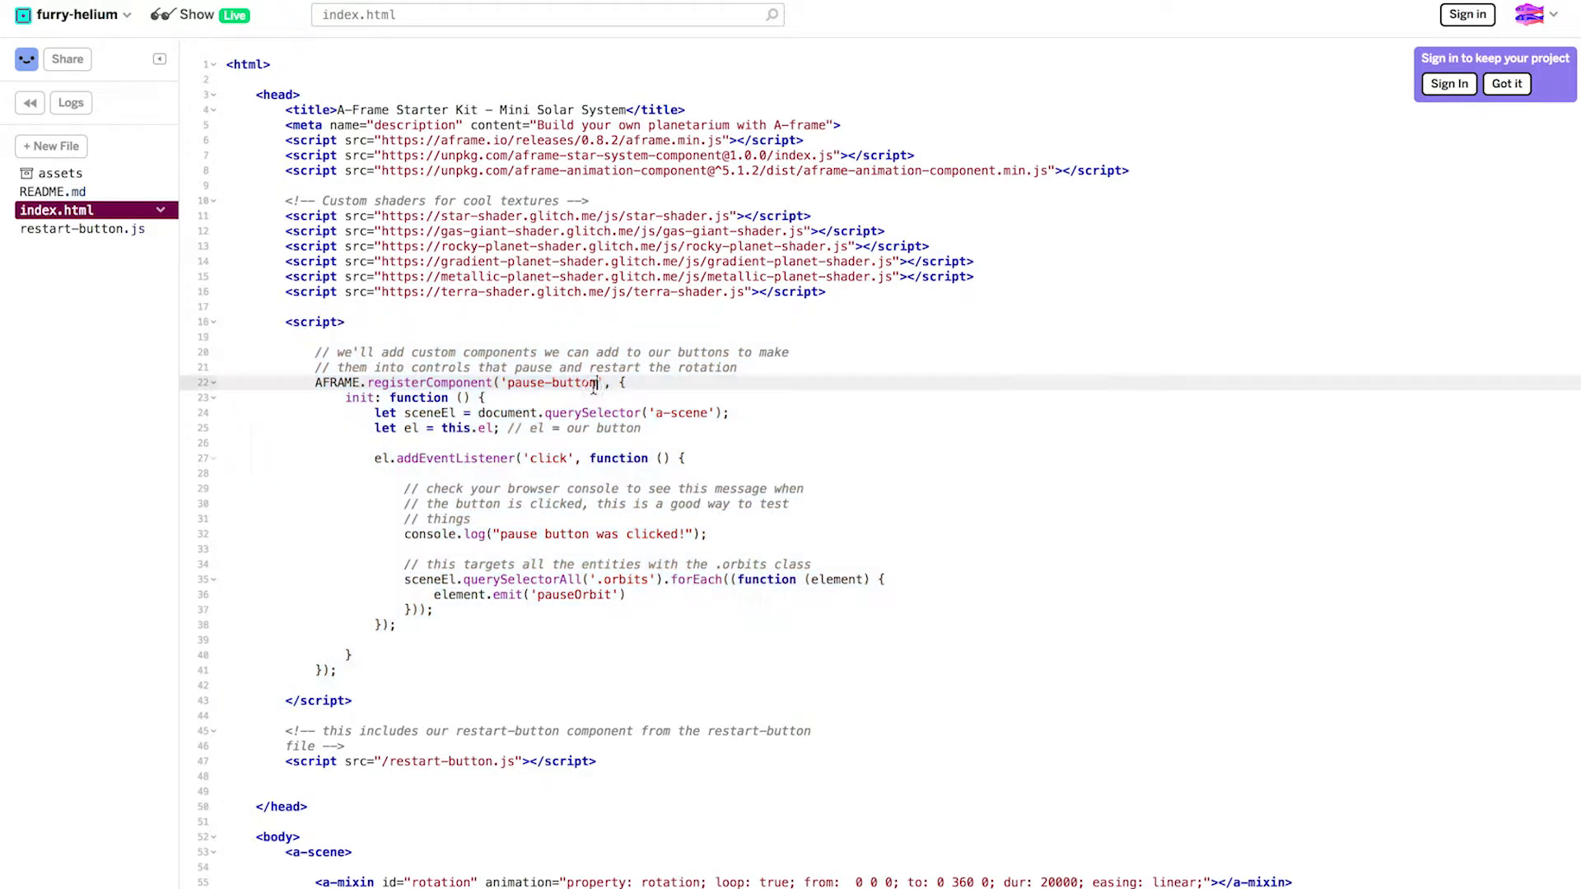
double_click(552, 382)
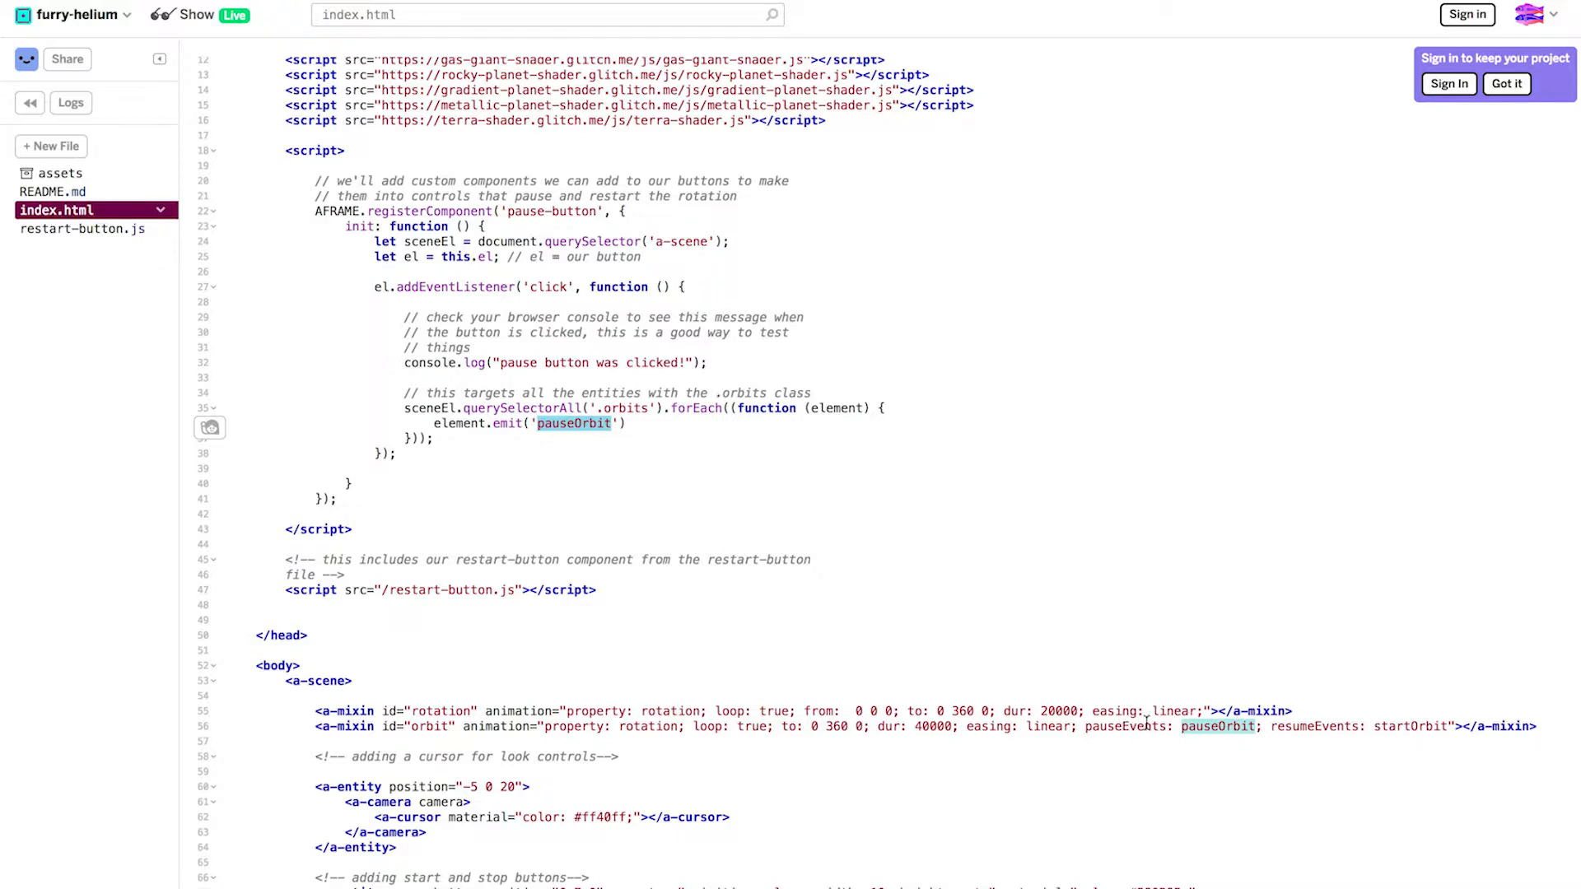
scroll(down, 3)
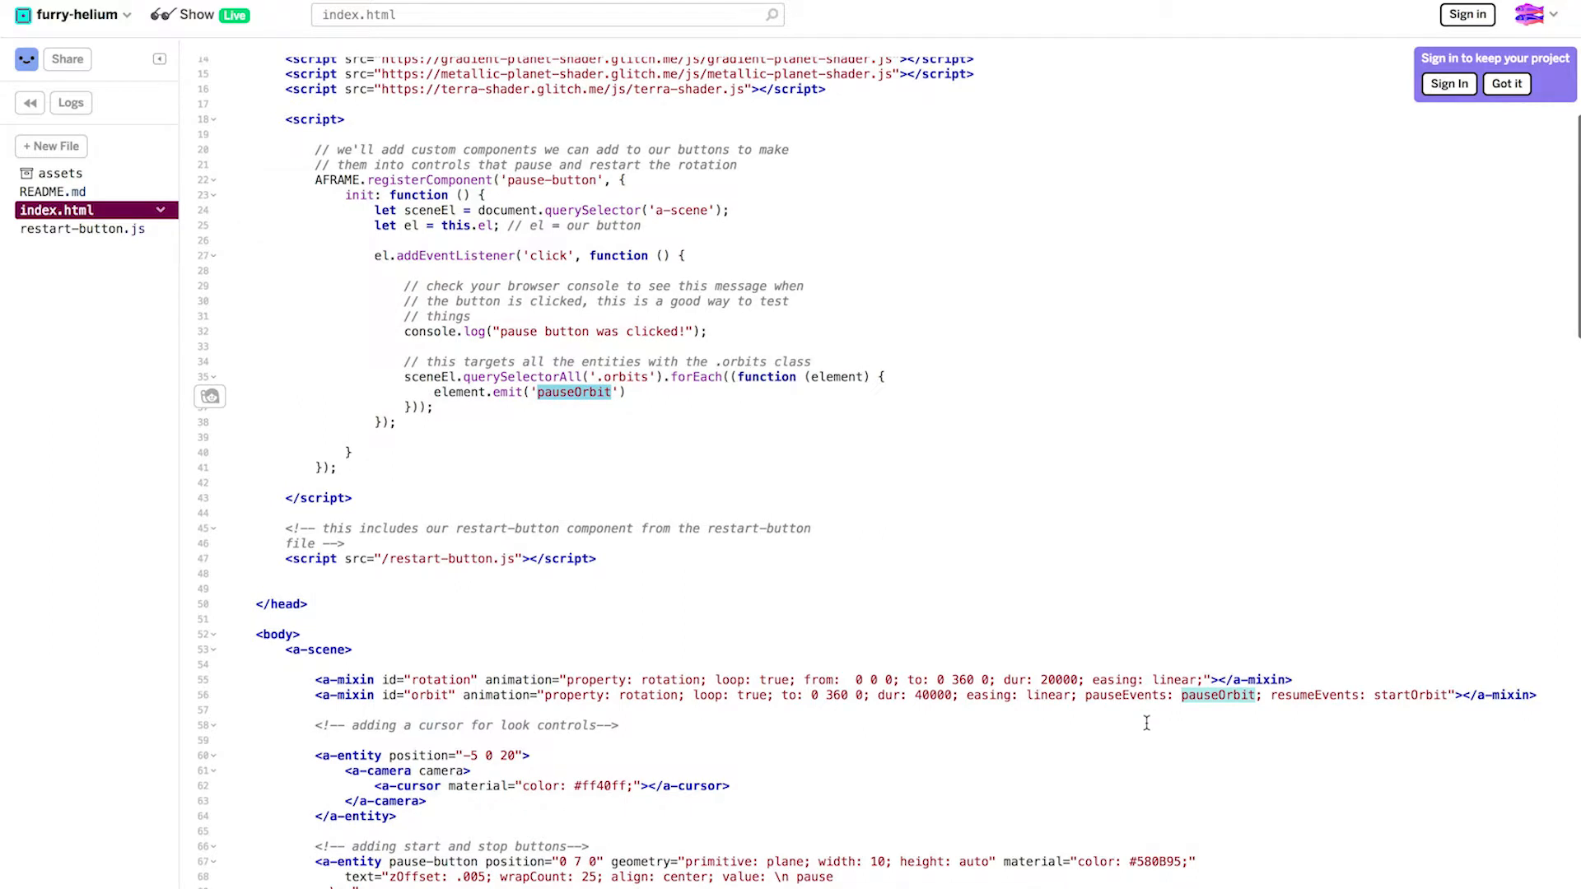
double_click(552, 180)
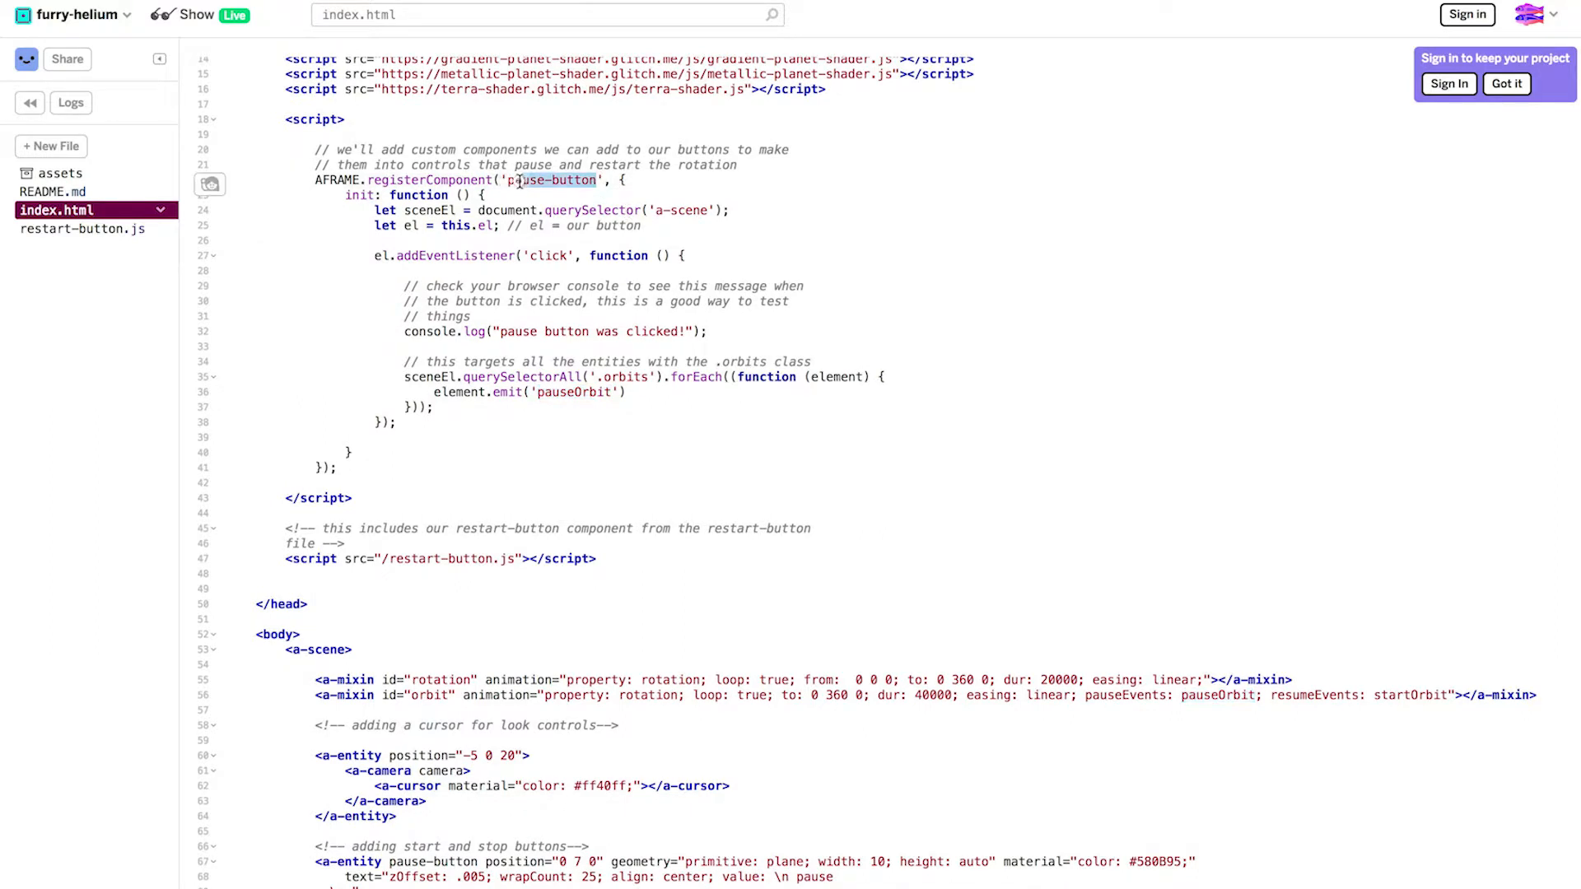
scroll(down, 3)
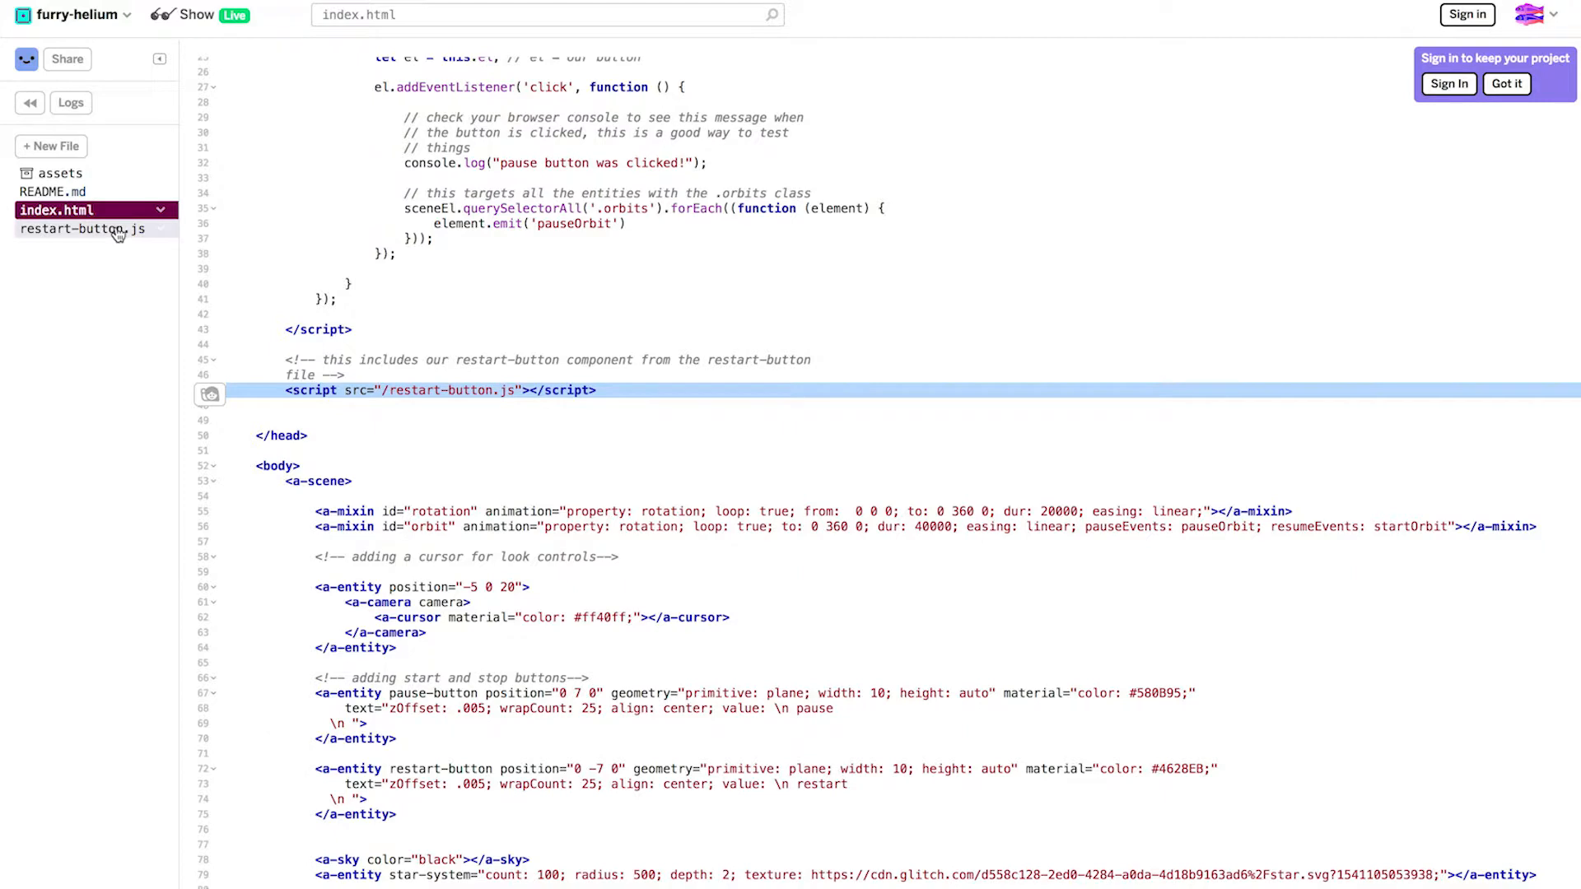
click(84, 228)
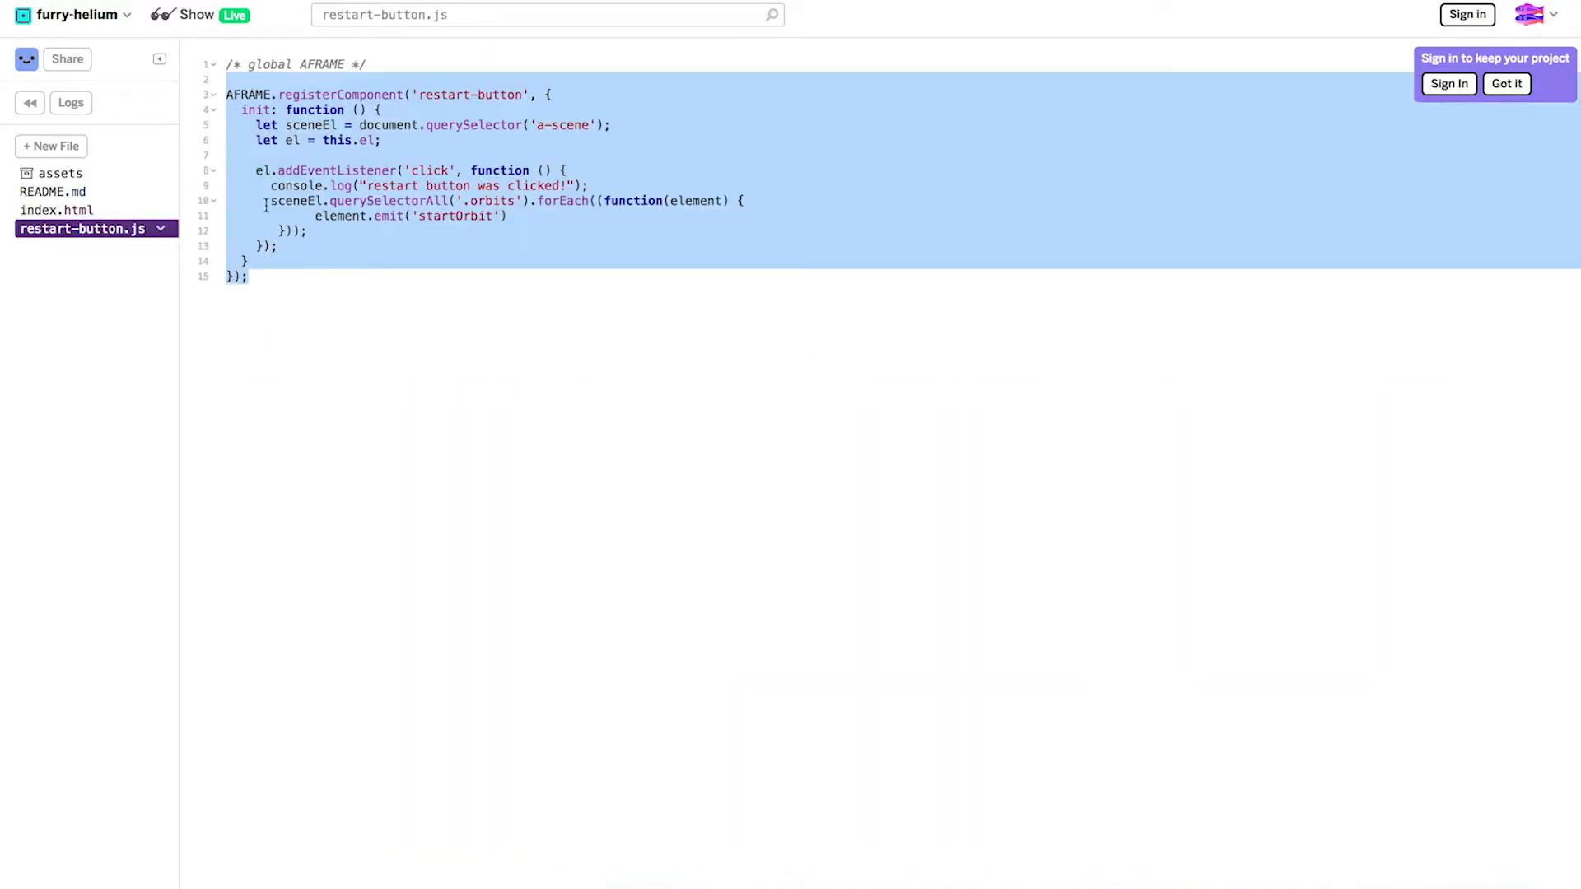
click(450, 216)
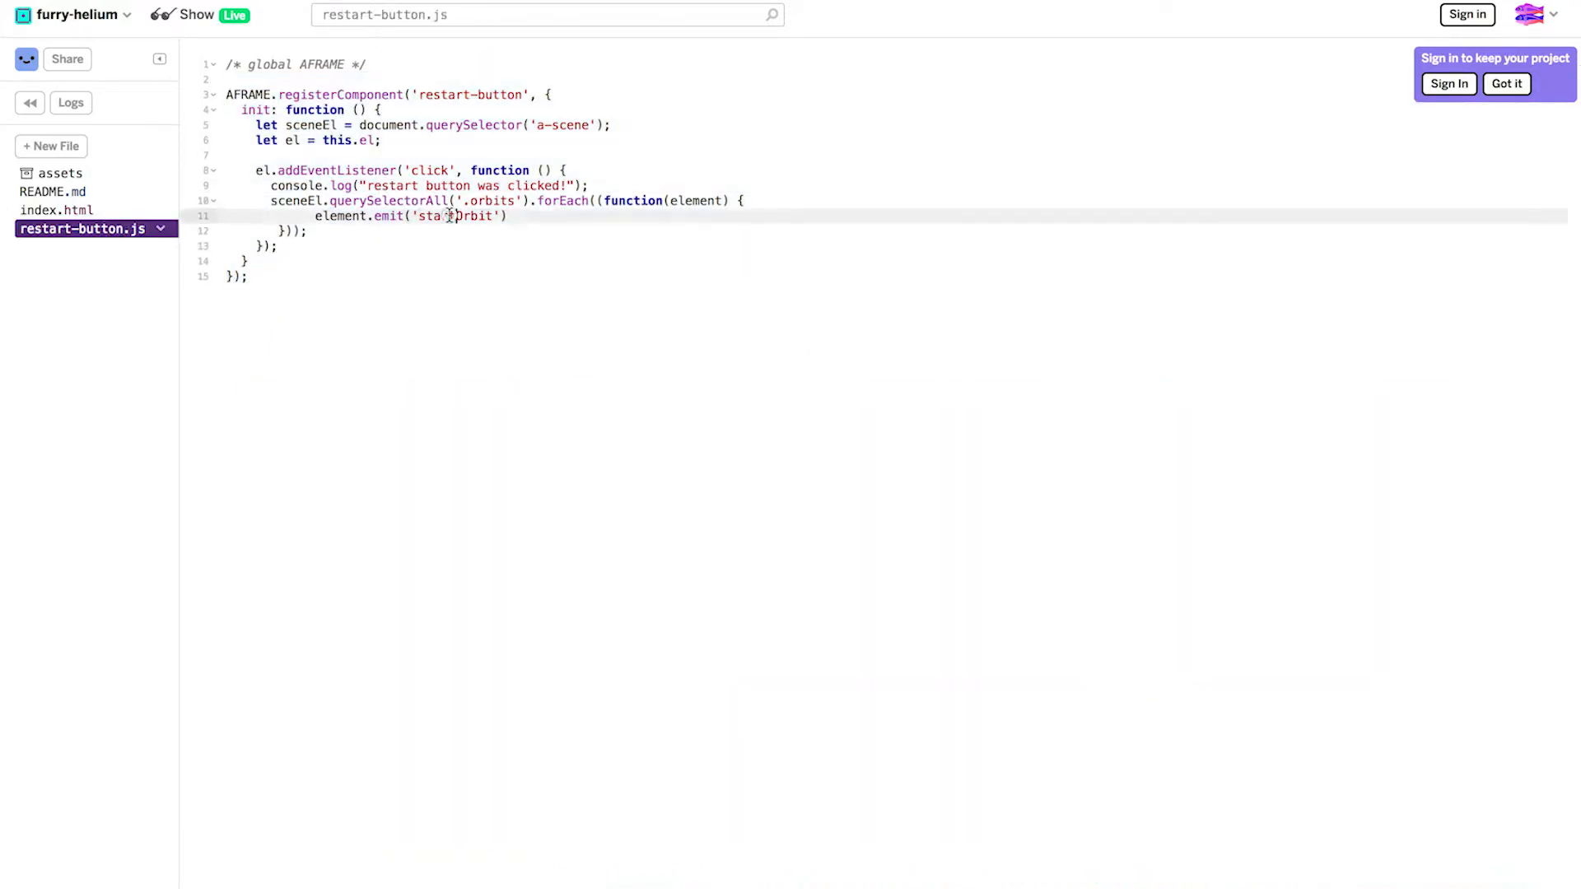
double_click(454, 216)
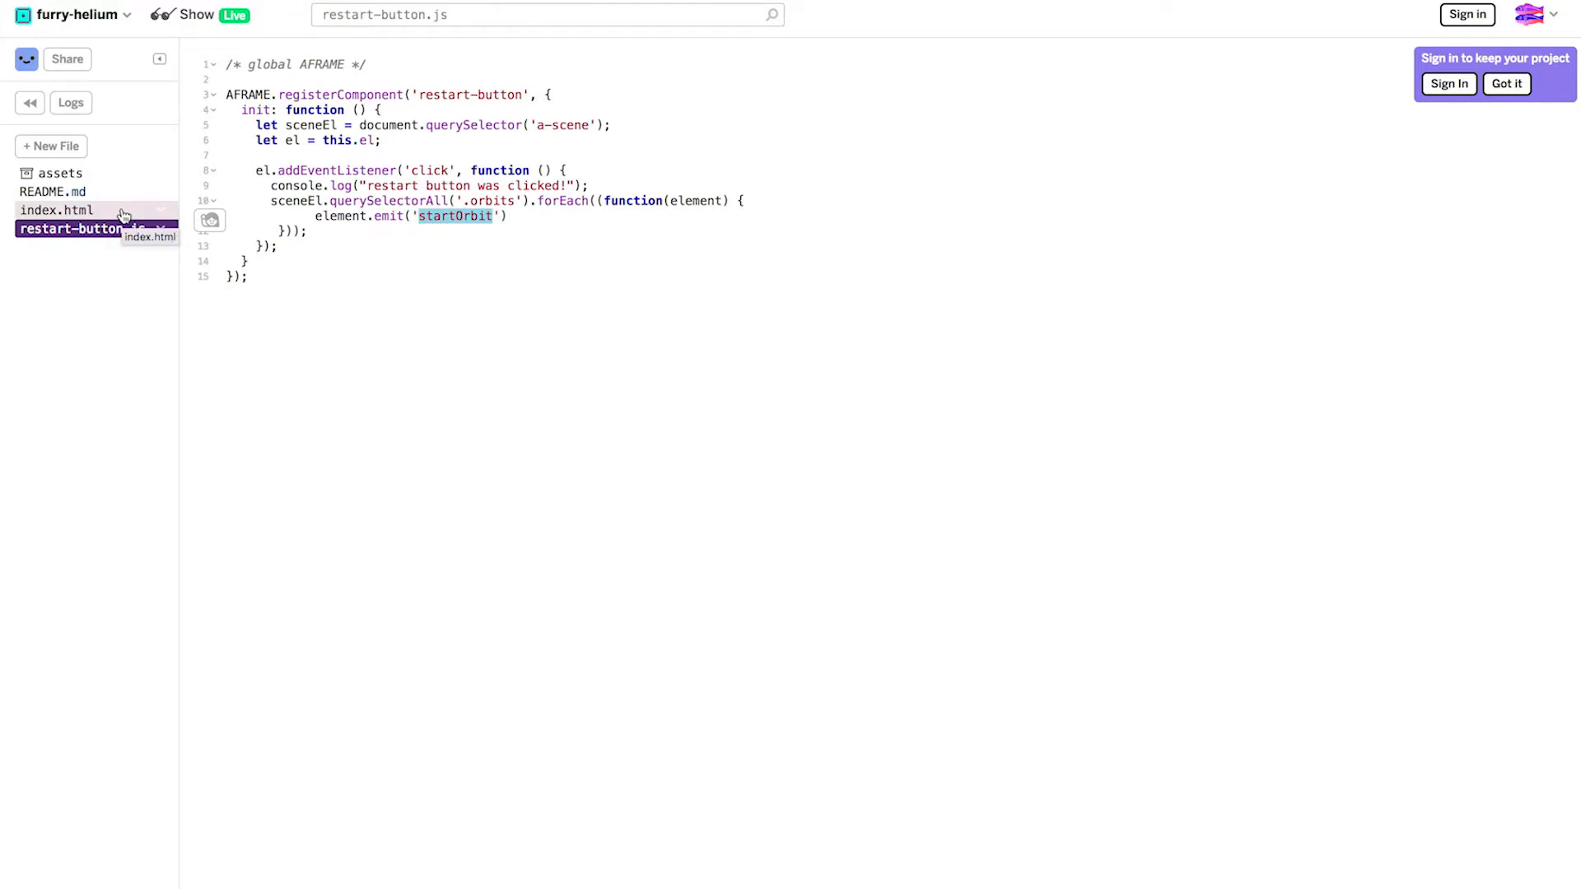
click(58, 210)
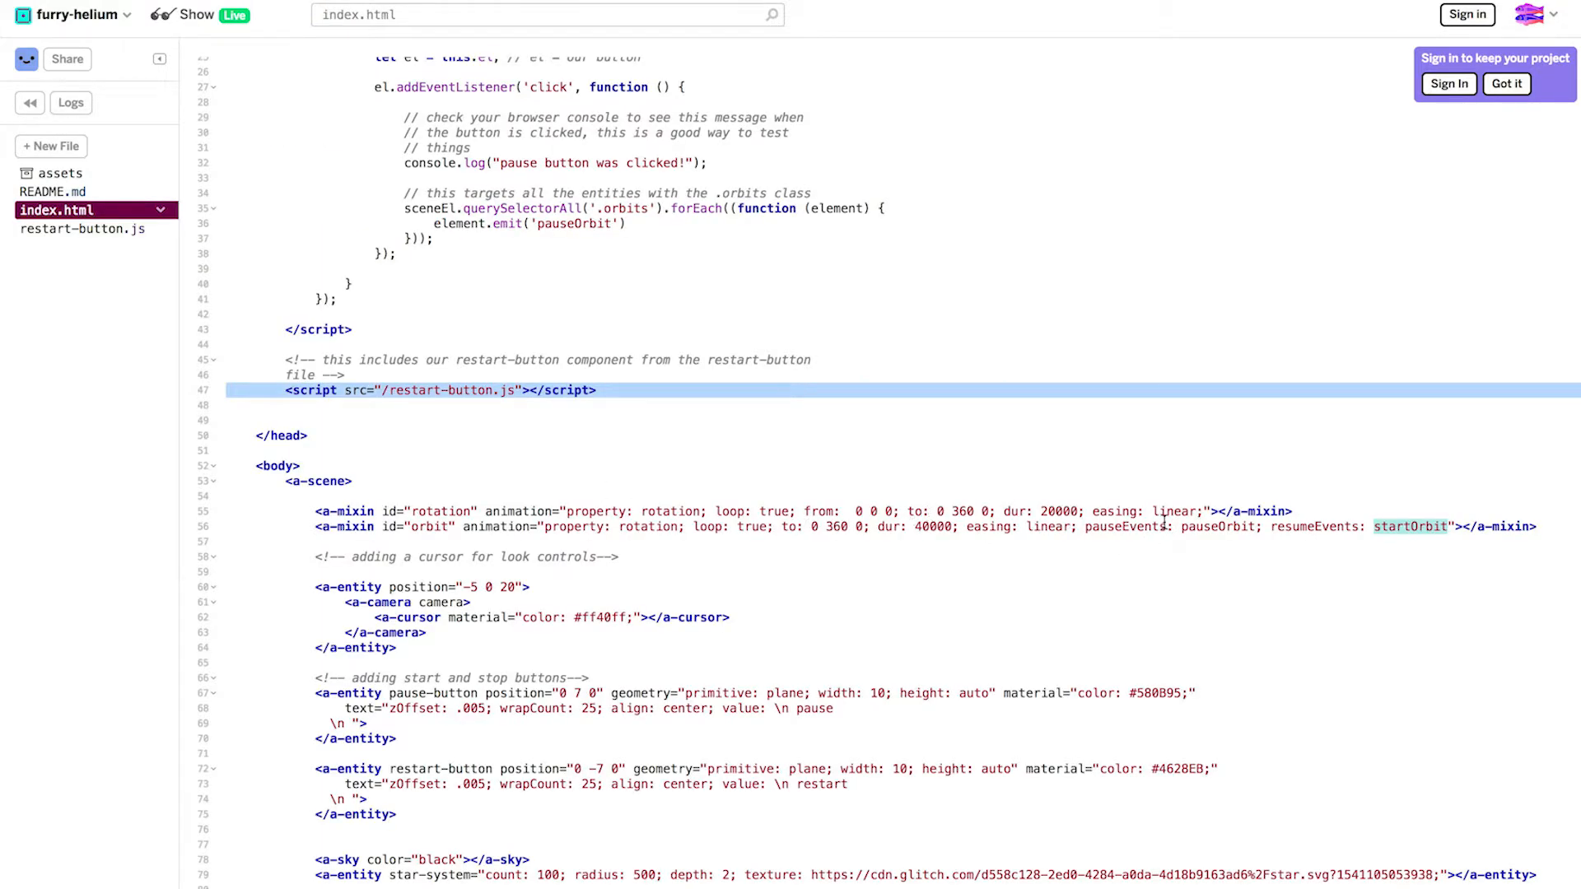
double_click(1409, 527)
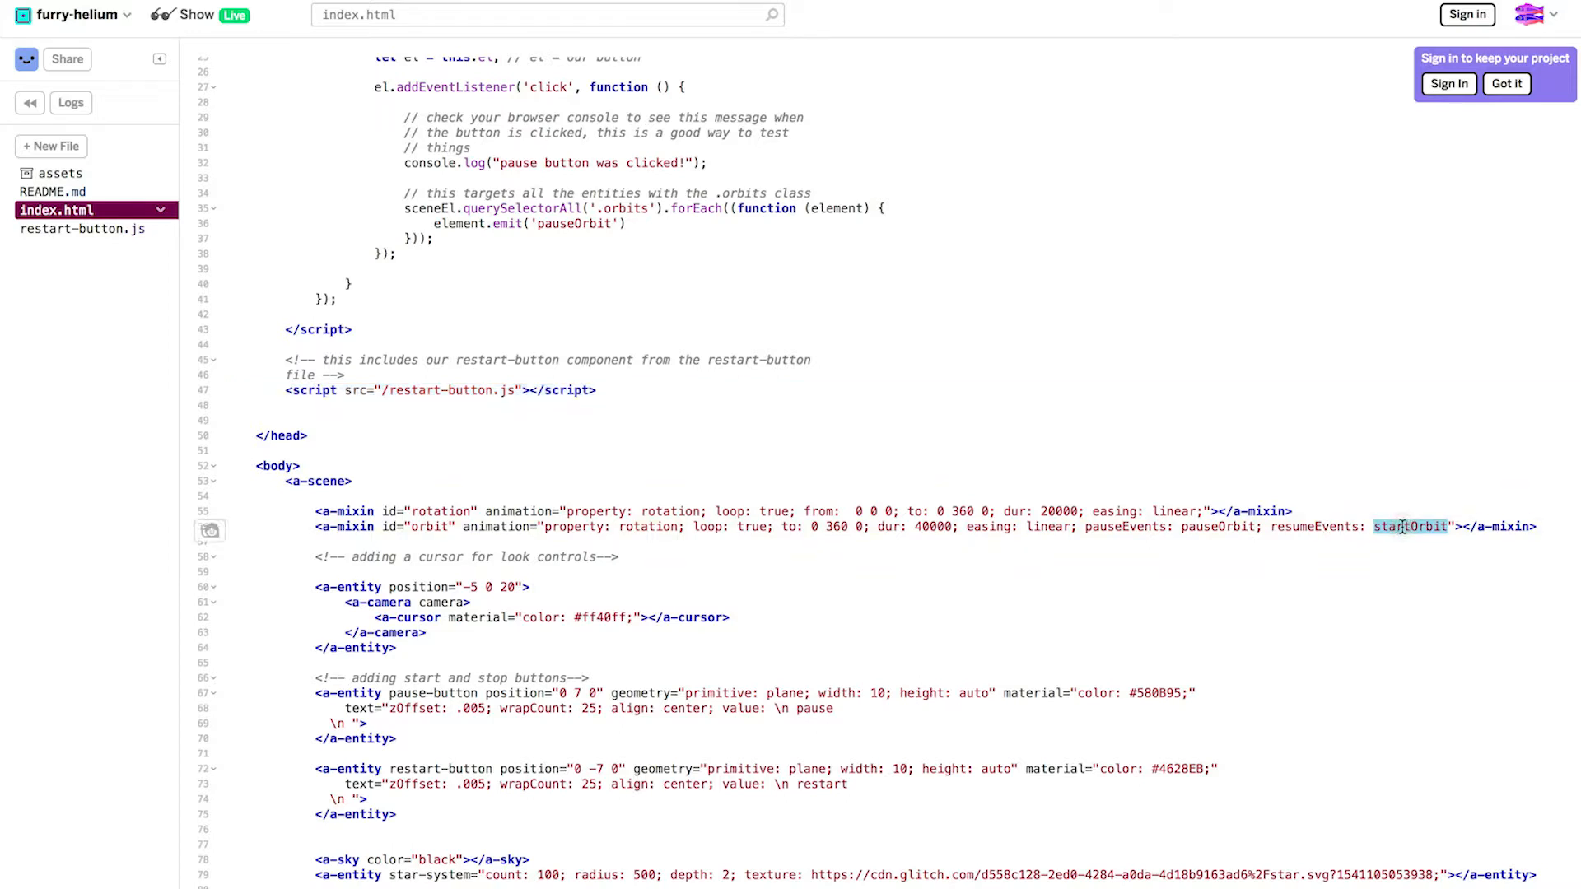
mouse_move(80, 195)
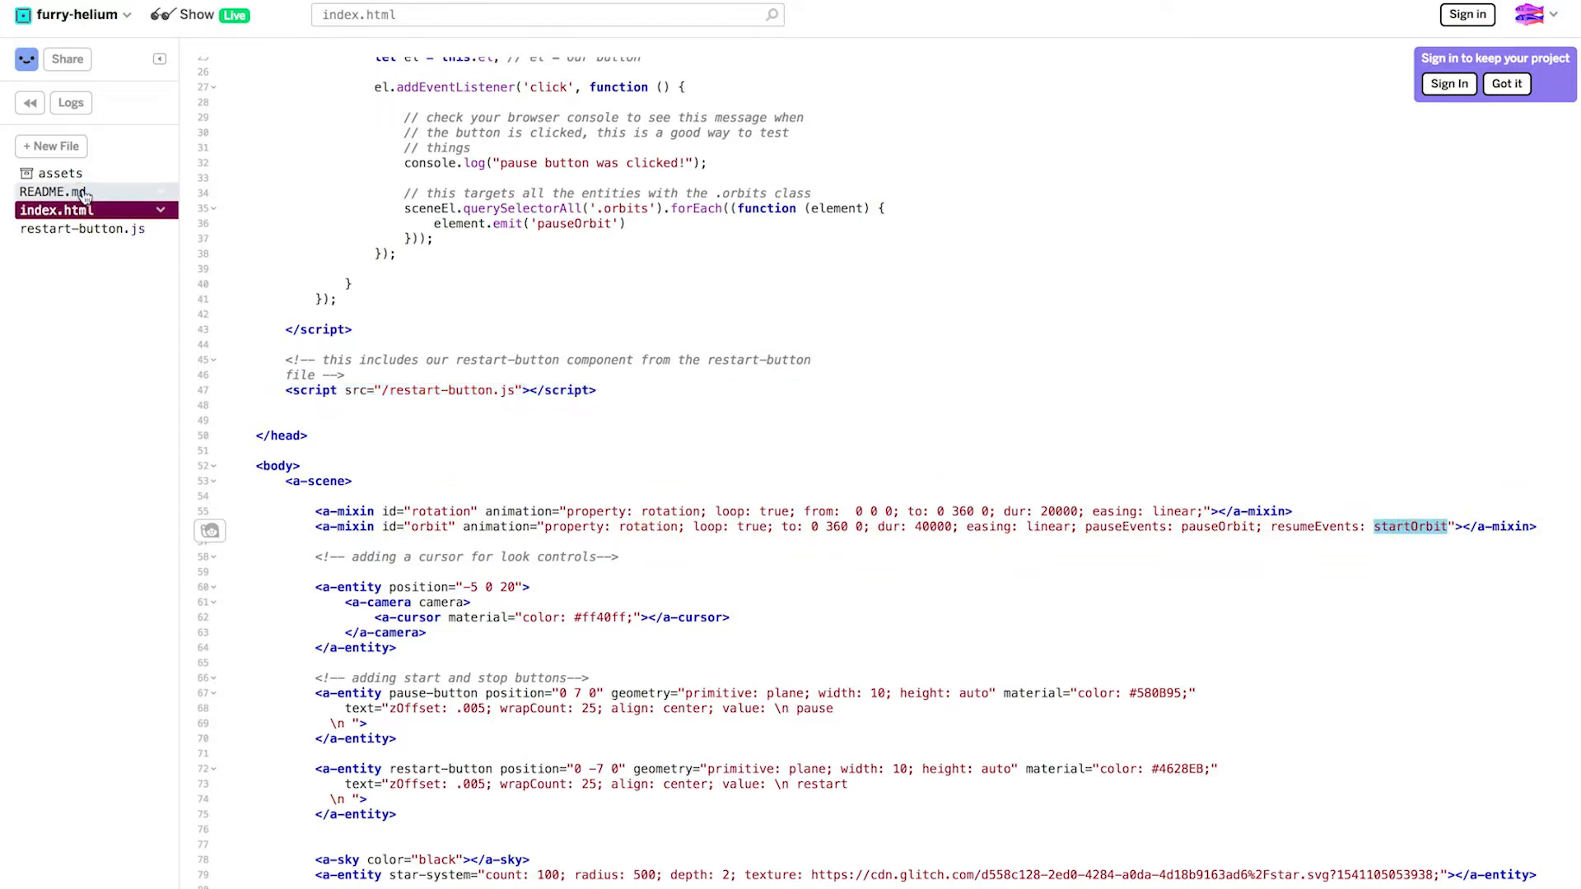